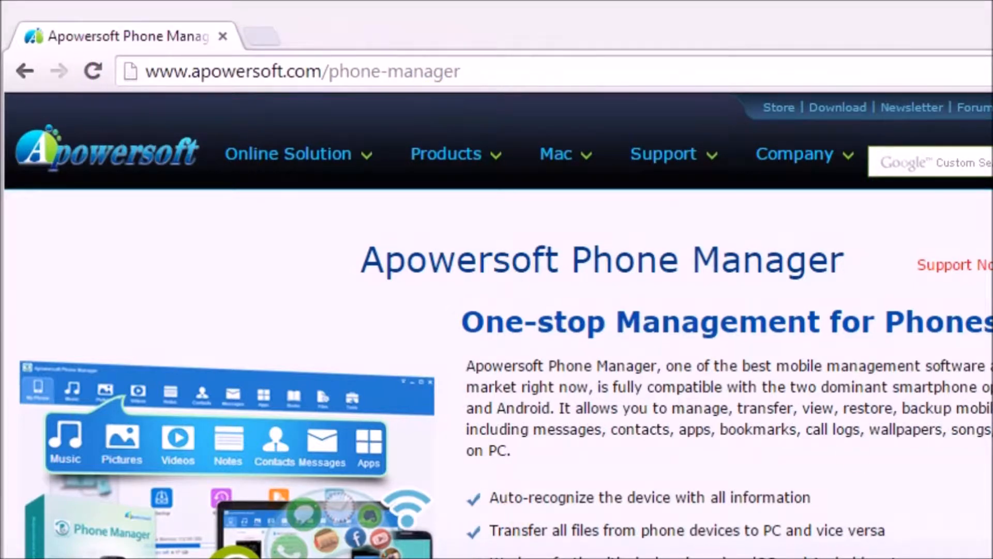
Step: Scroll down the Apowersoft Phone Manager product page in Chrome
scroll("down", 3)
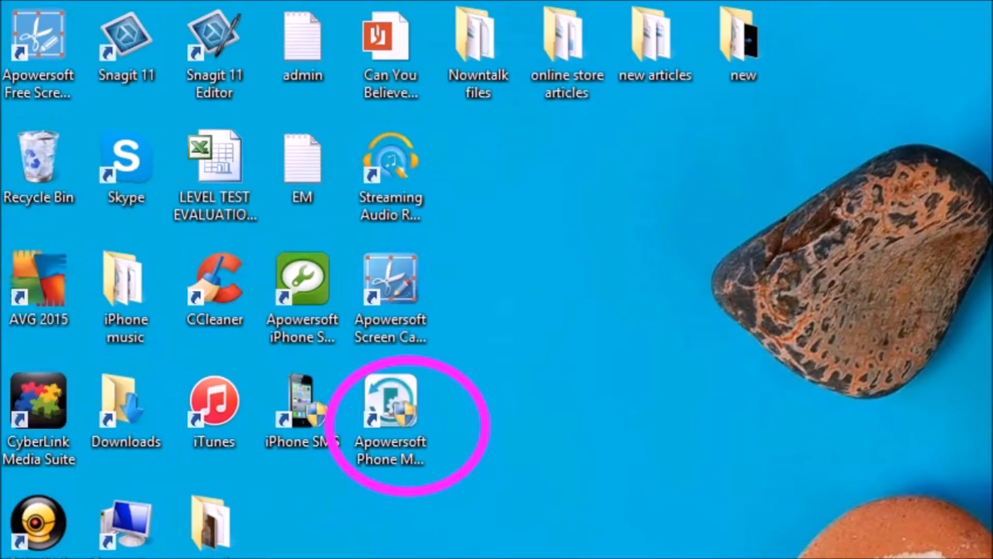
Step: Launch Apowersoft Phone Manager from its desktop shortcut
left_click(390, 405)
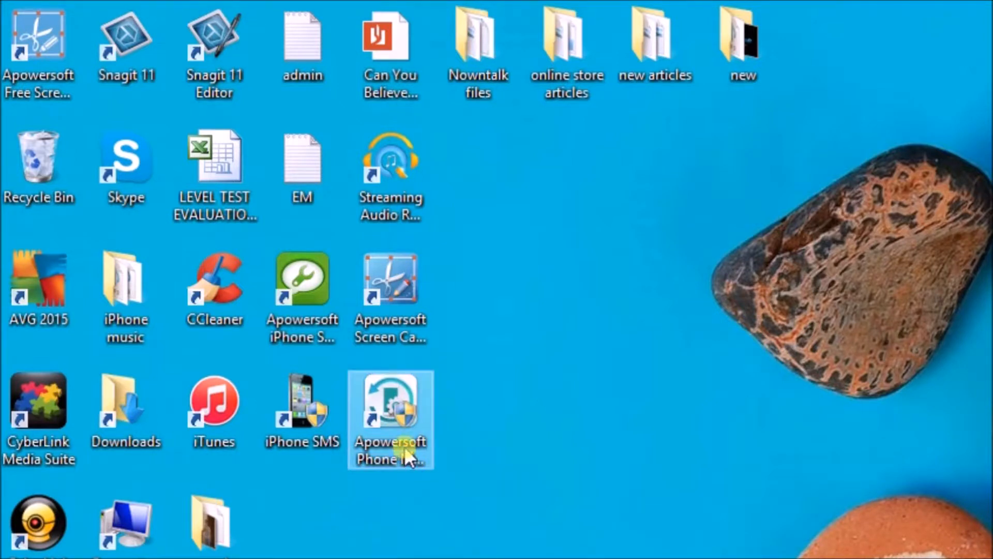
left_click(390, 411)
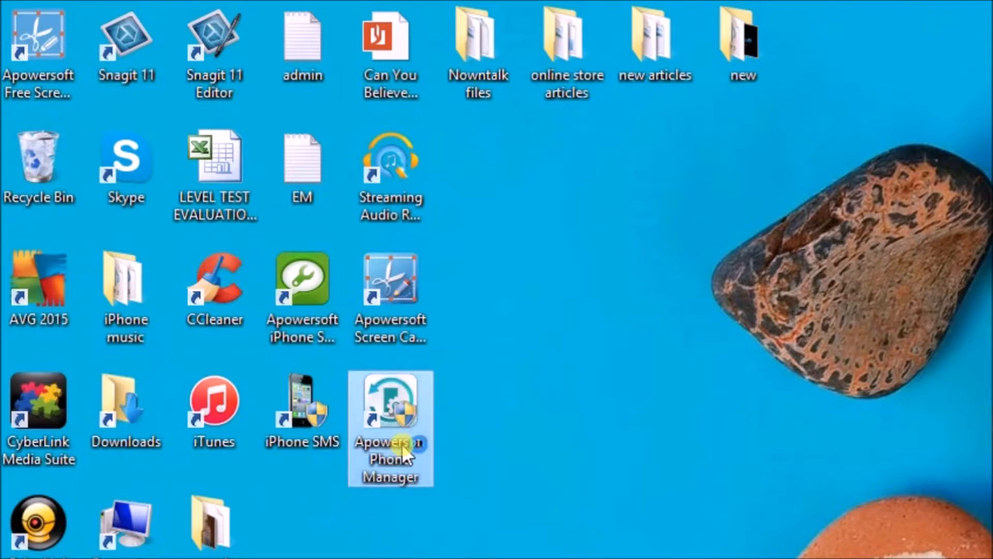
double_click(390, 412)
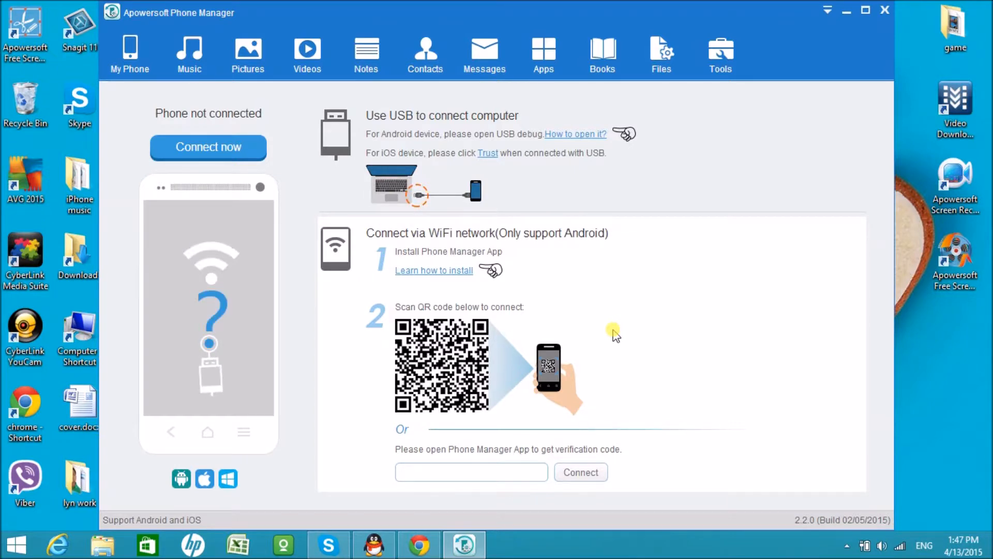
Step: Connect the Samsung Note 4 via Connect now and show its 209 phone contacts
left_click(208, 146)
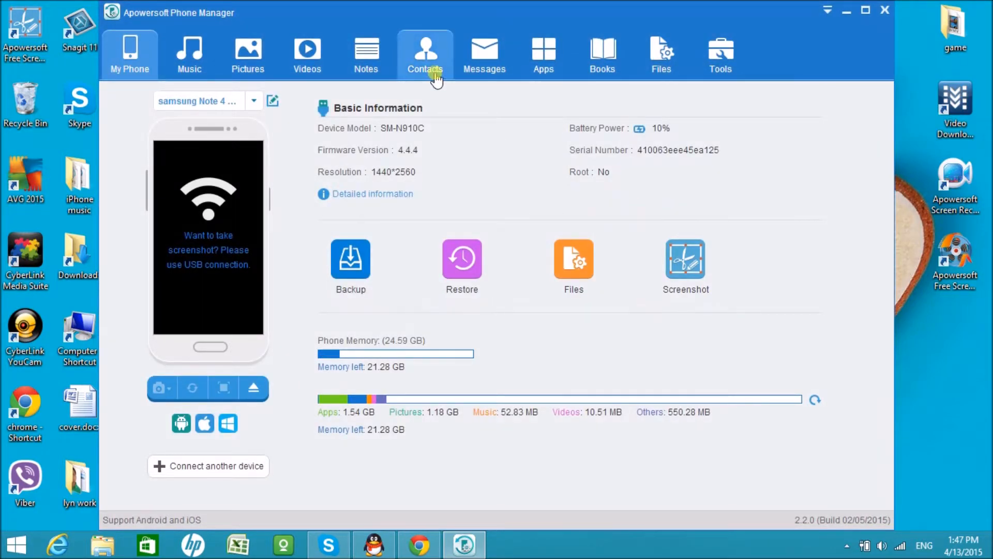
left_click(424, 53)
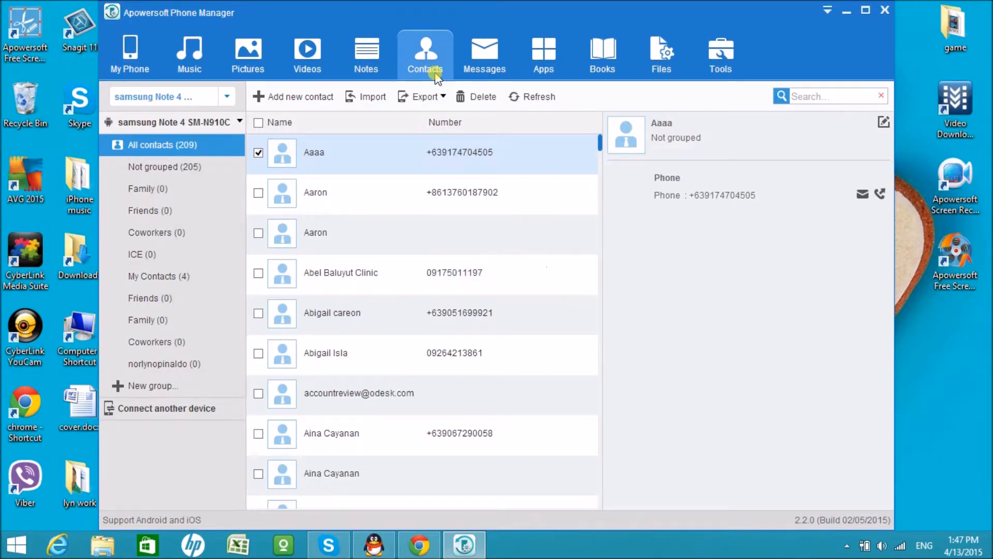
Step: Call contact Be's number from the PC, then go back to the My Phone overview
scroll("down", 3)
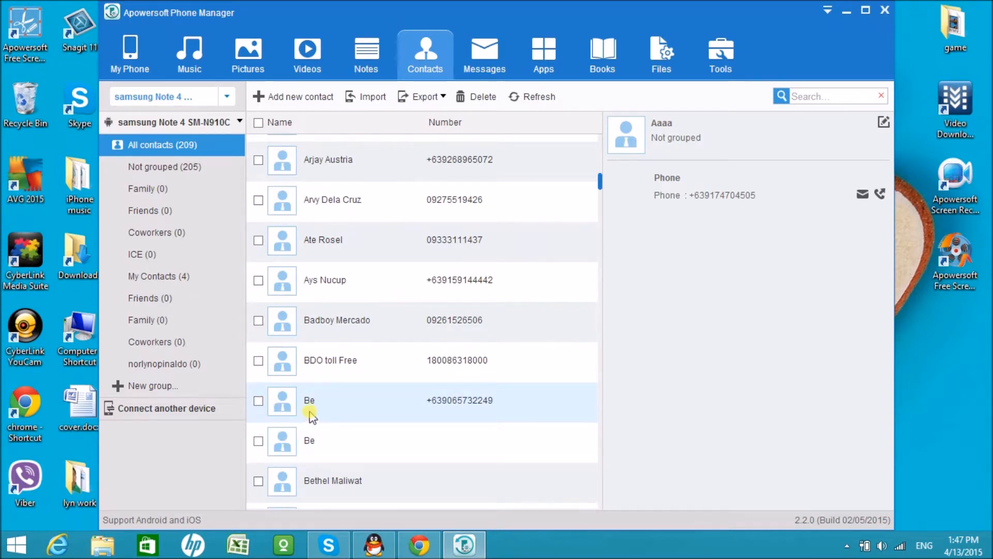
left_click(257, 400)
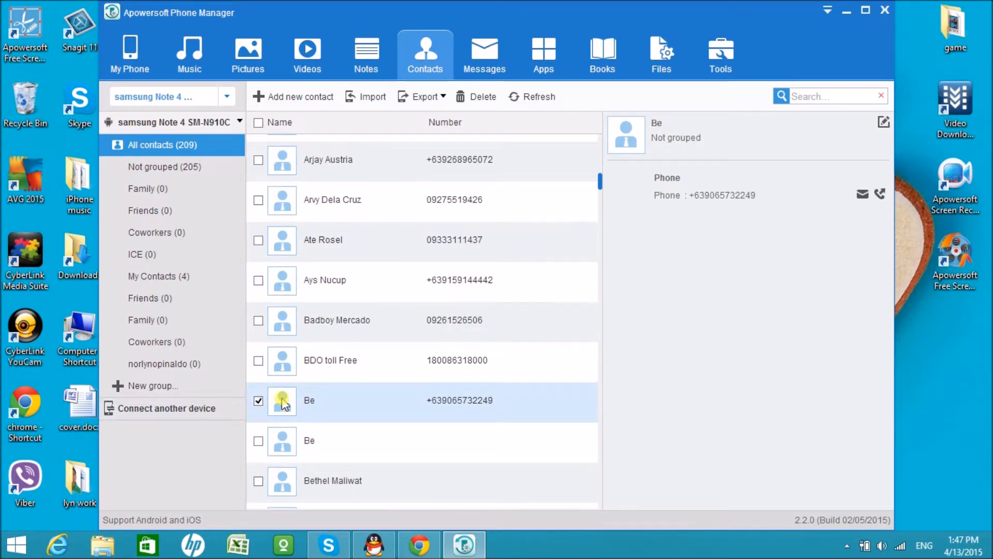
mouse_move(881, 195)
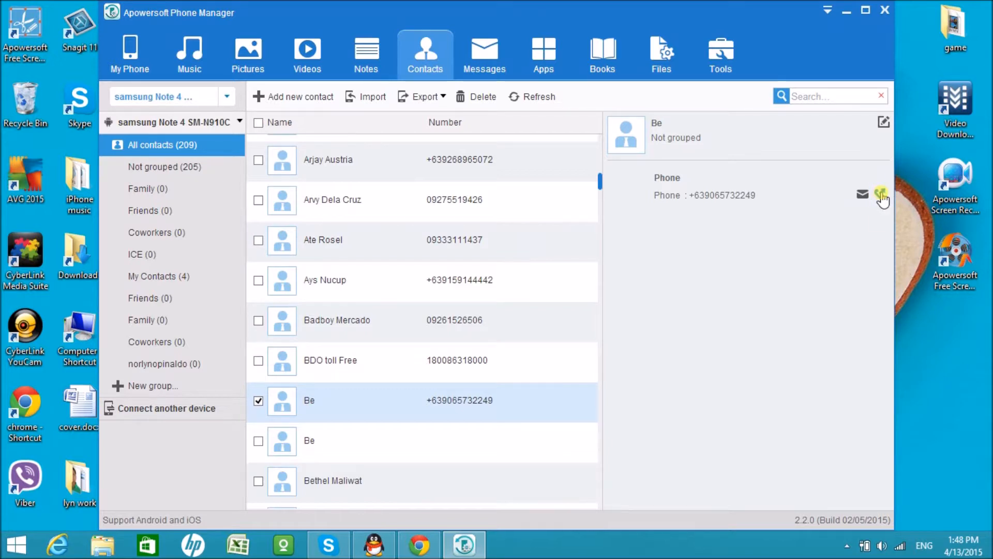
left_click(880, 195)
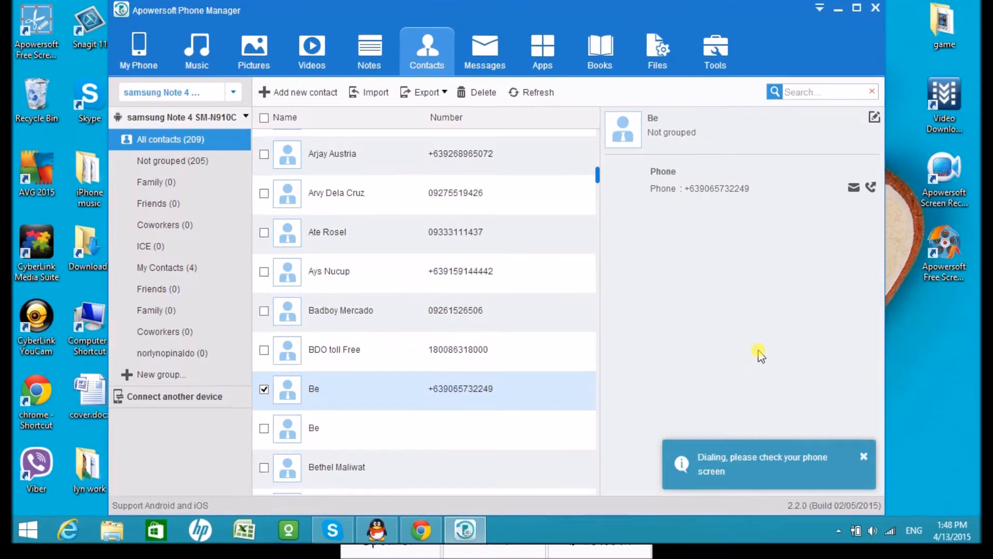
left_click(870, 187)
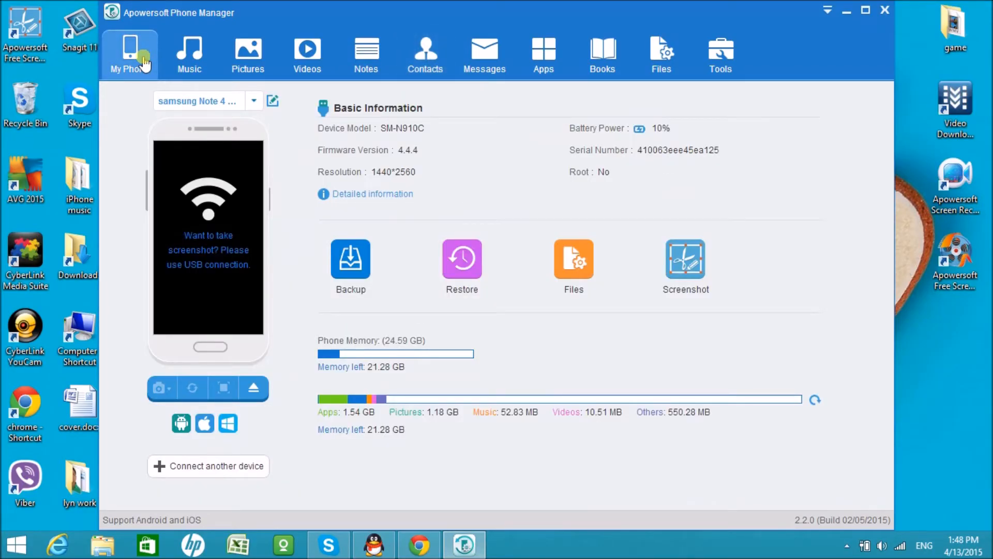
mouse_move(253, 388)
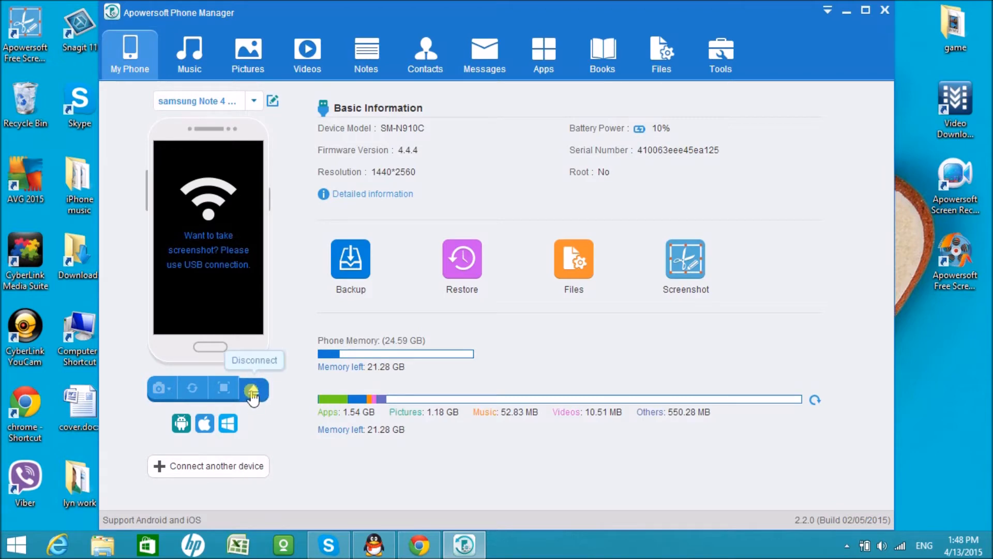
Step: Disconnect the Samsung Note 4 using the eject button on the My Phone page
left_click(252, 388)
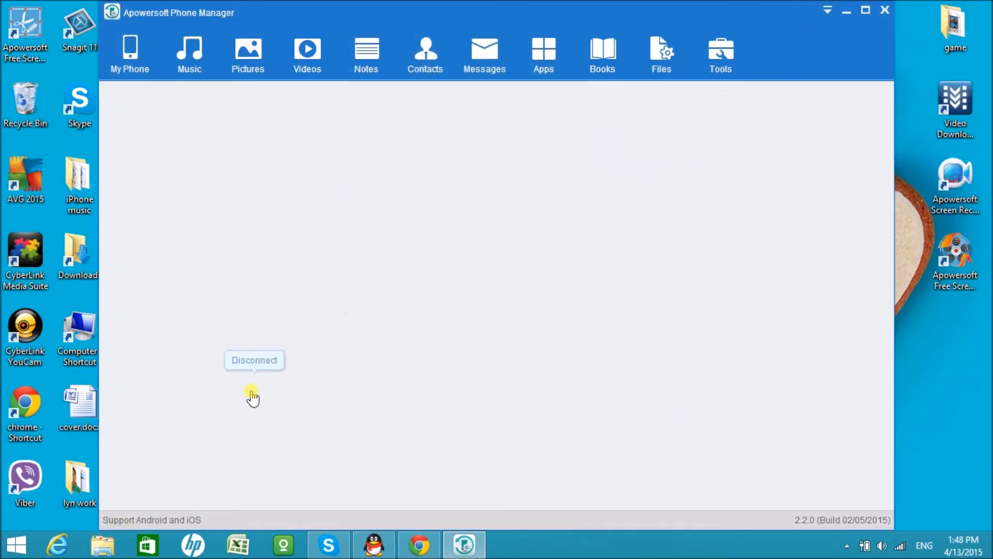